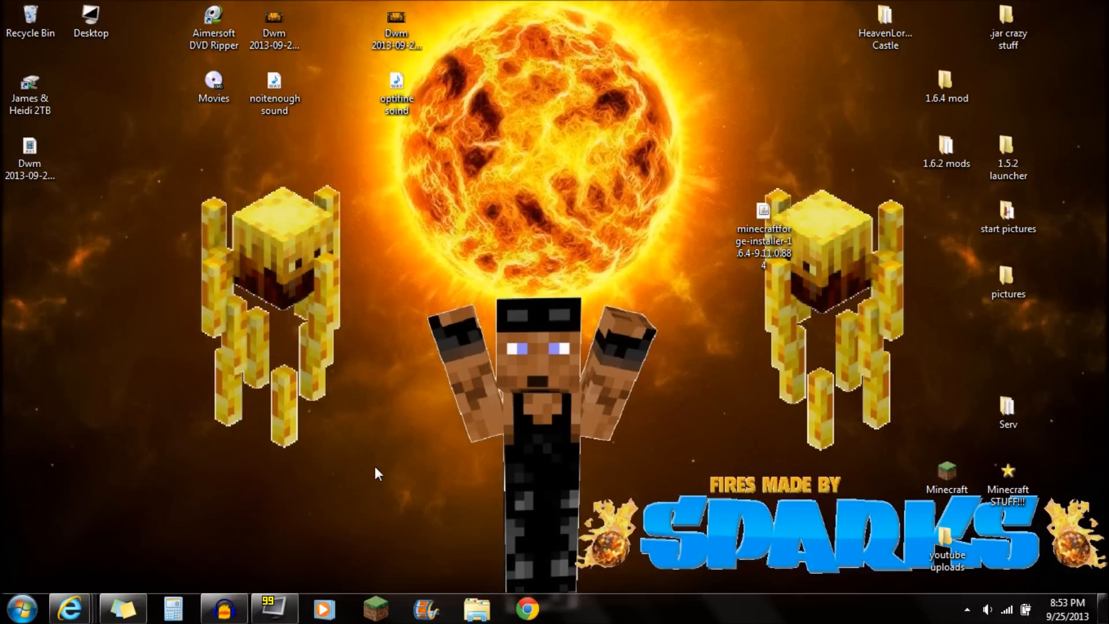
- Bring up the browser with the Minecraft Forge downloads page
left_click(762, 240)
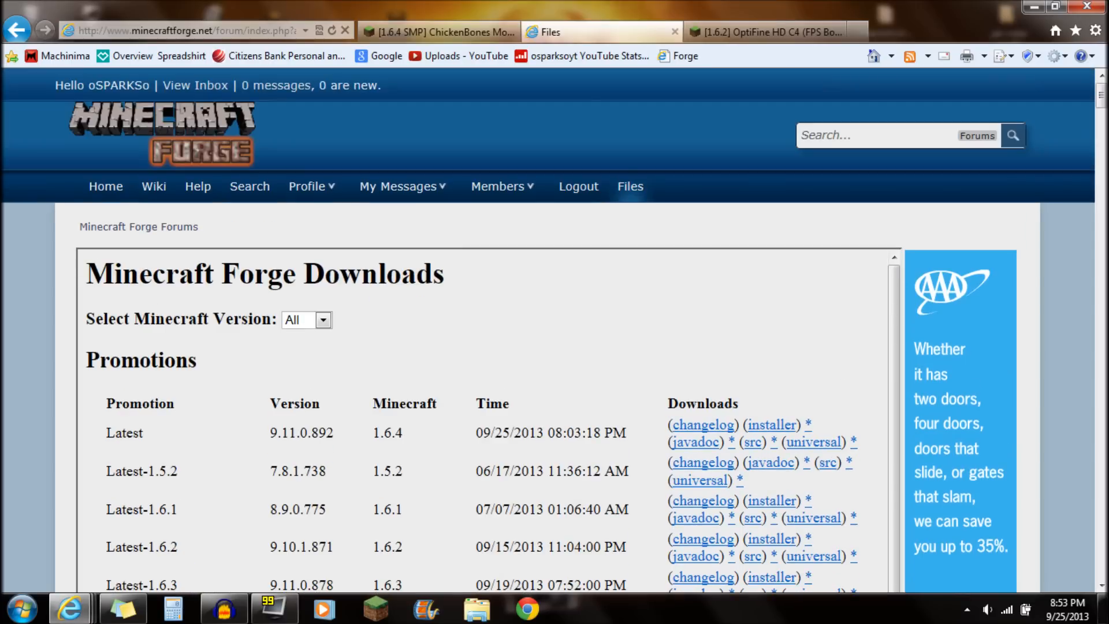
mouse_move(13, 412)
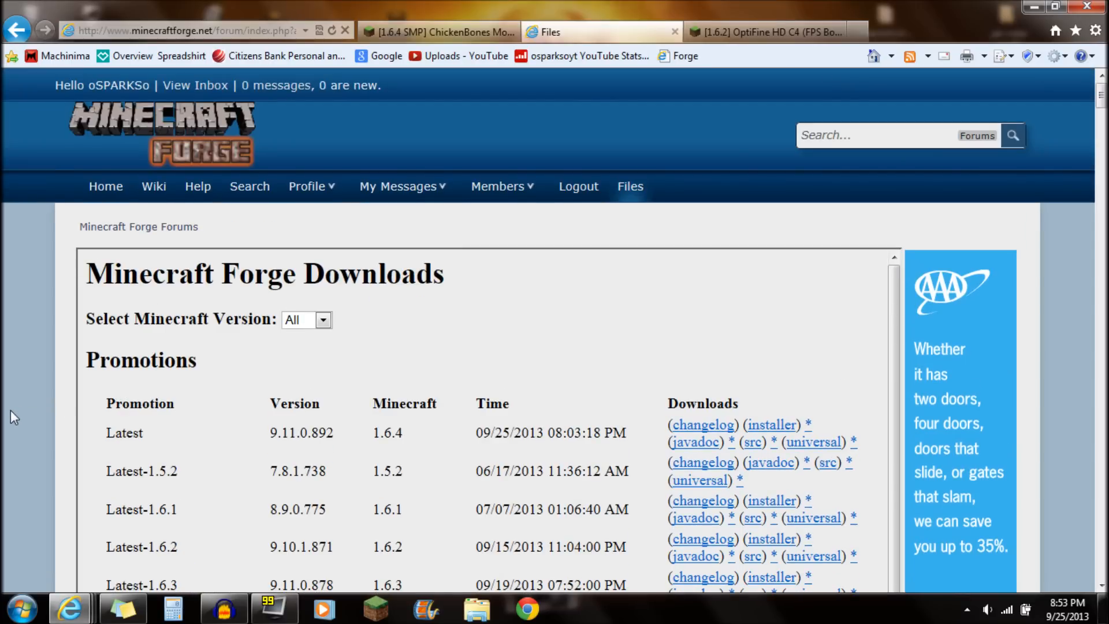
- Scroll the Forge promotions list down to Recommended-1.6.4 (build 9.11.0.884)
scroll("down", 3)
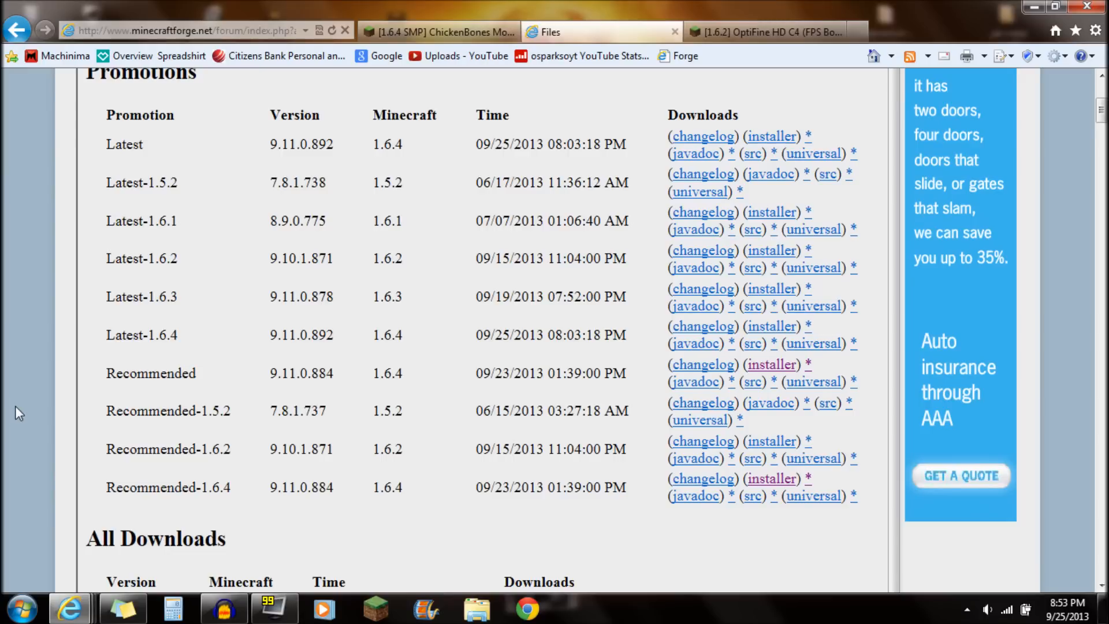
scroll("down", 3)
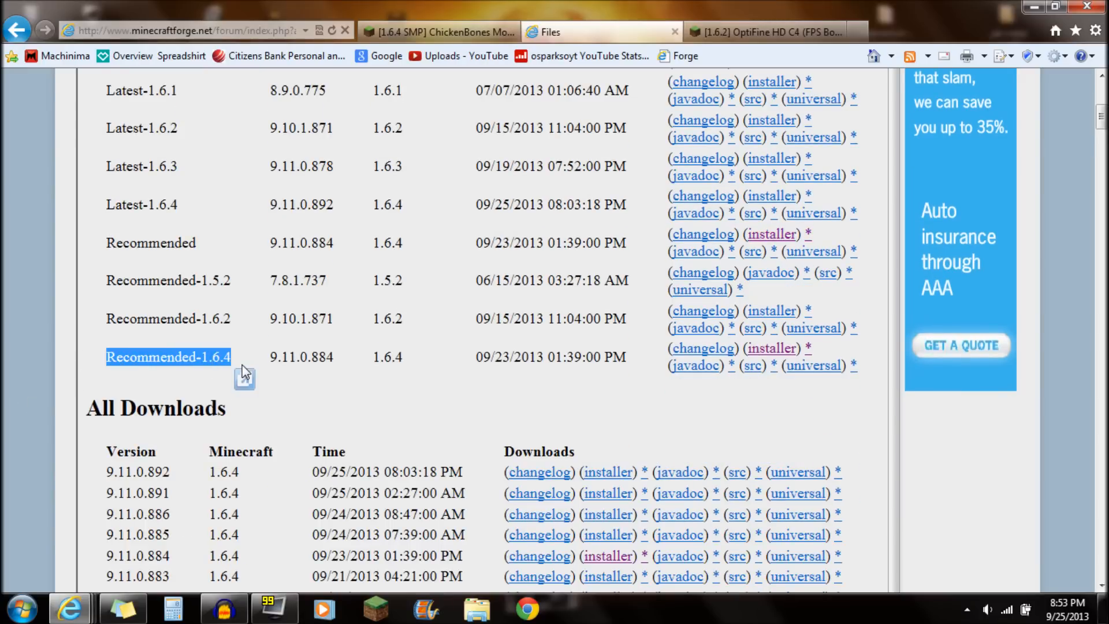
mouse_move(467, 368)
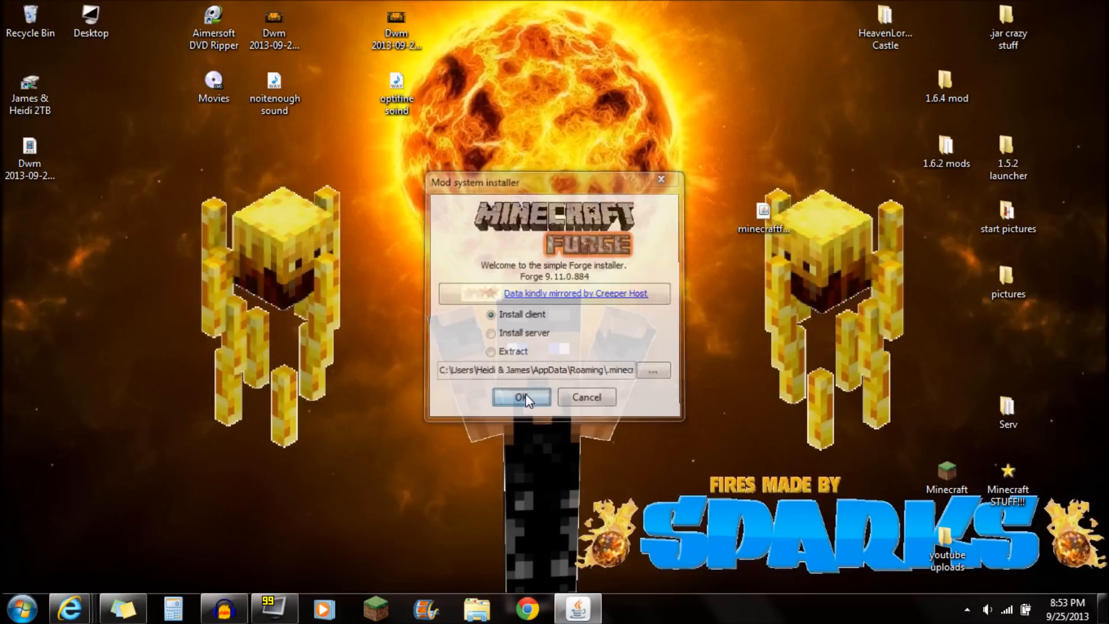
- Install the Forge 9.11.0.884 client profile and dismiss the Complete notice
left_click(520, 396)
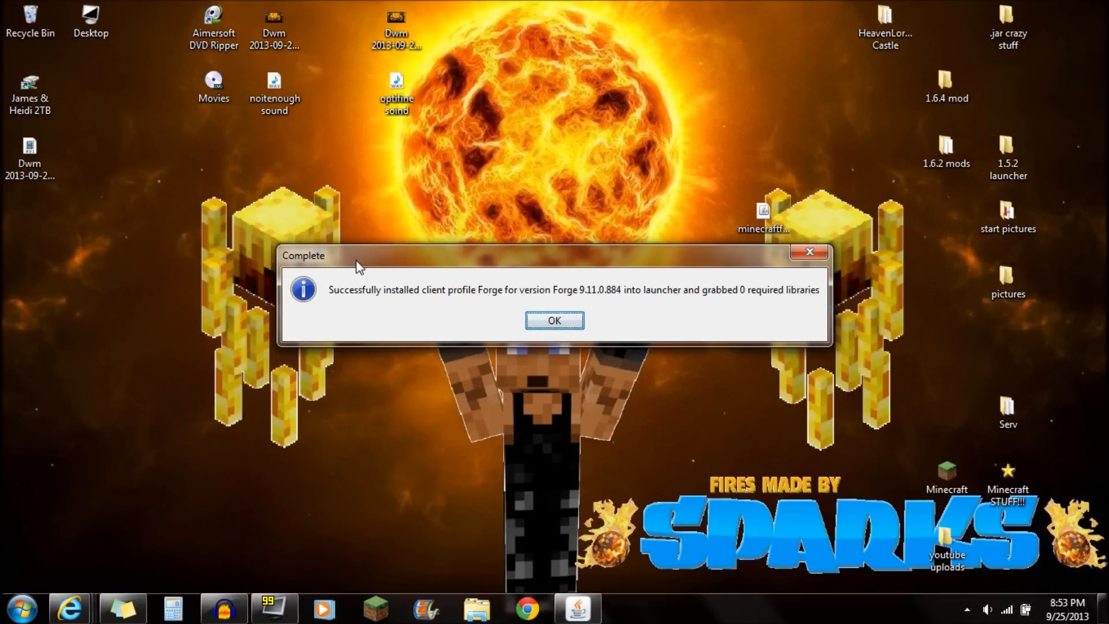
mouse_move(495, 295)
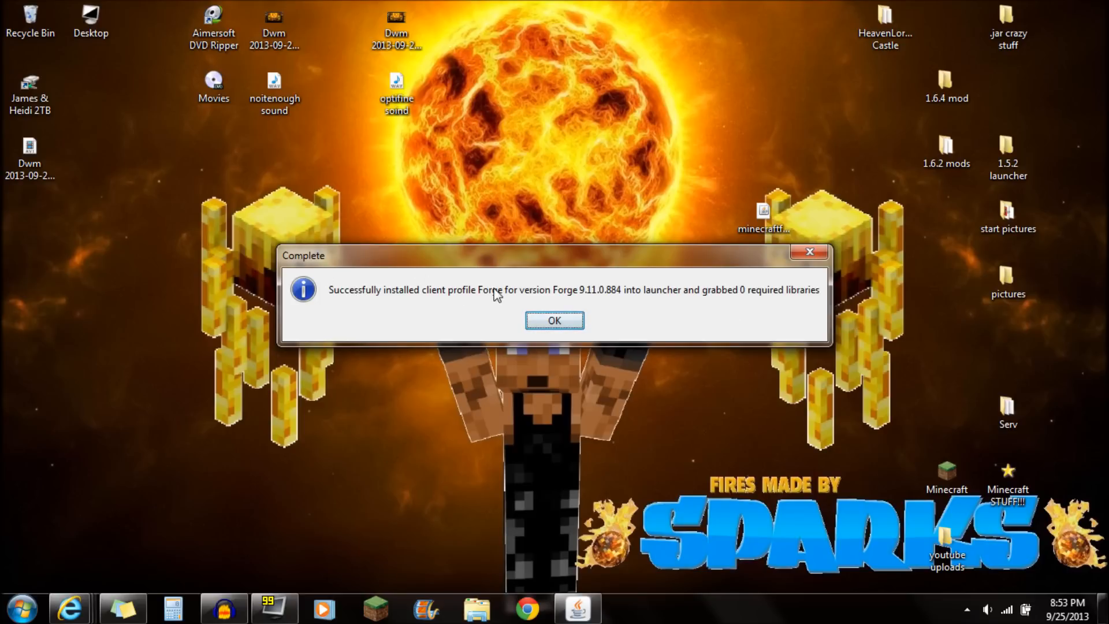
left_click(553, 320)
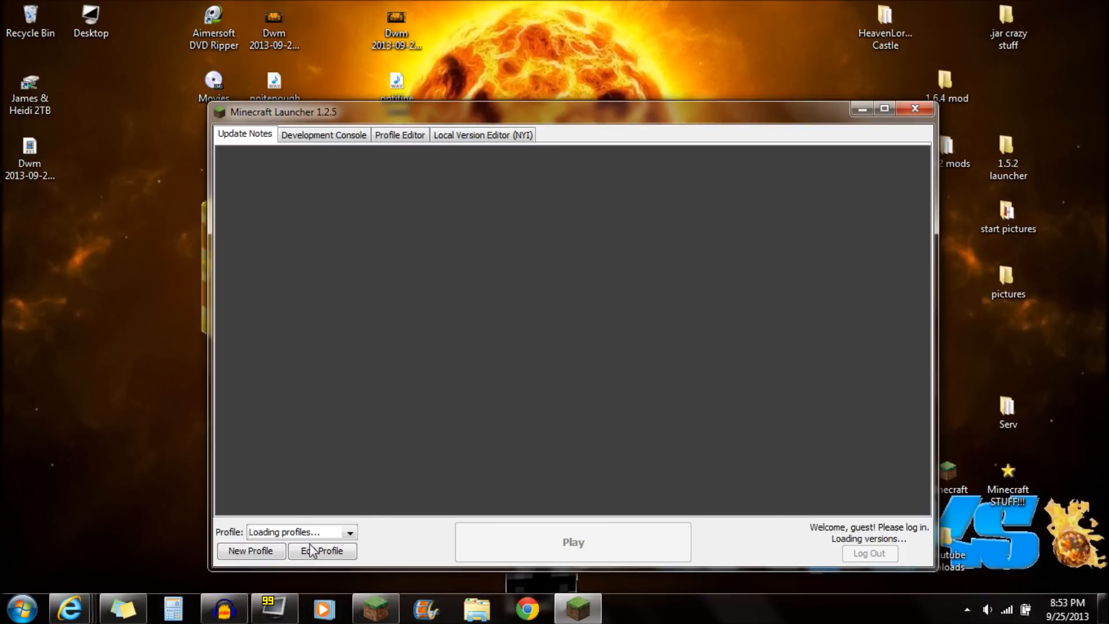
- Confirm the Forge profile uses 1.6.4-Forge9.11.0.884, save it and launch with the logged-in account
left_click(321, 550)
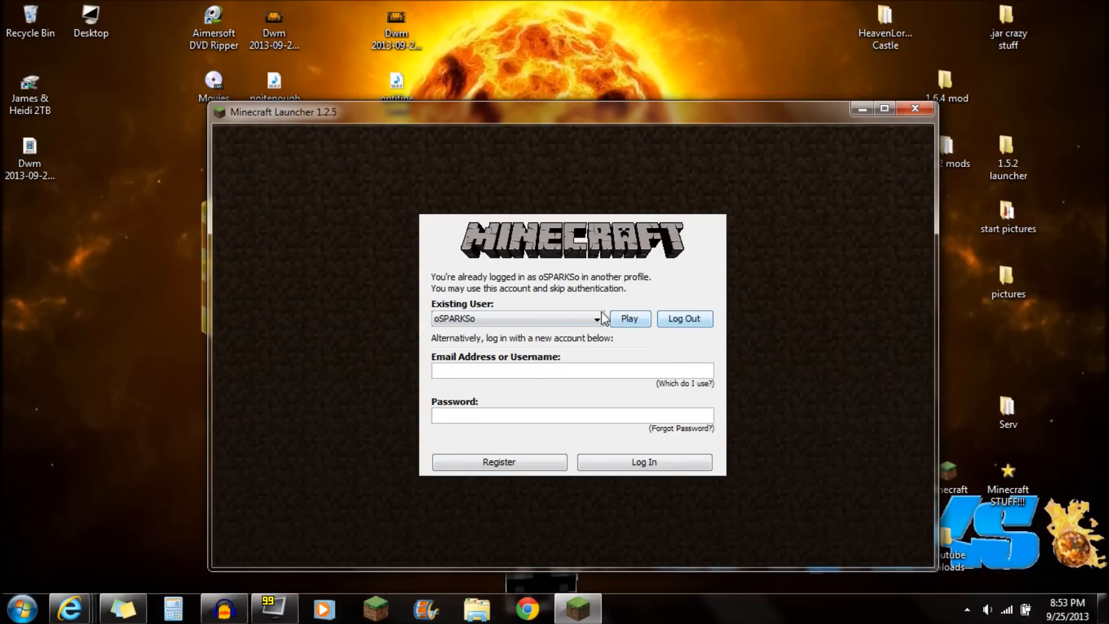
left_click(629, 318)
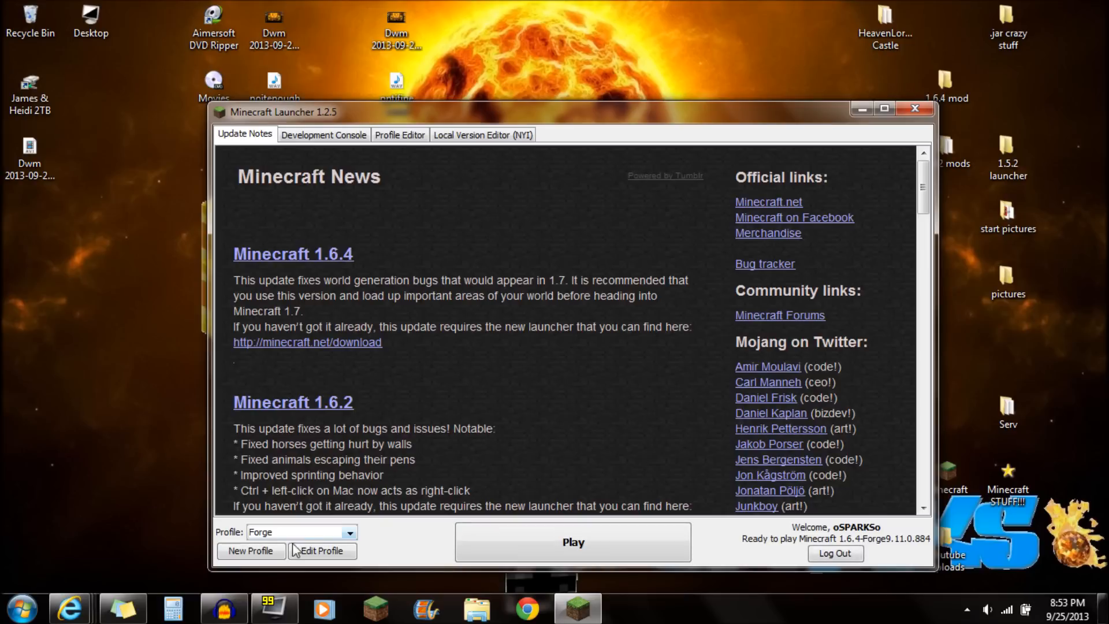
left_click(321, 550)
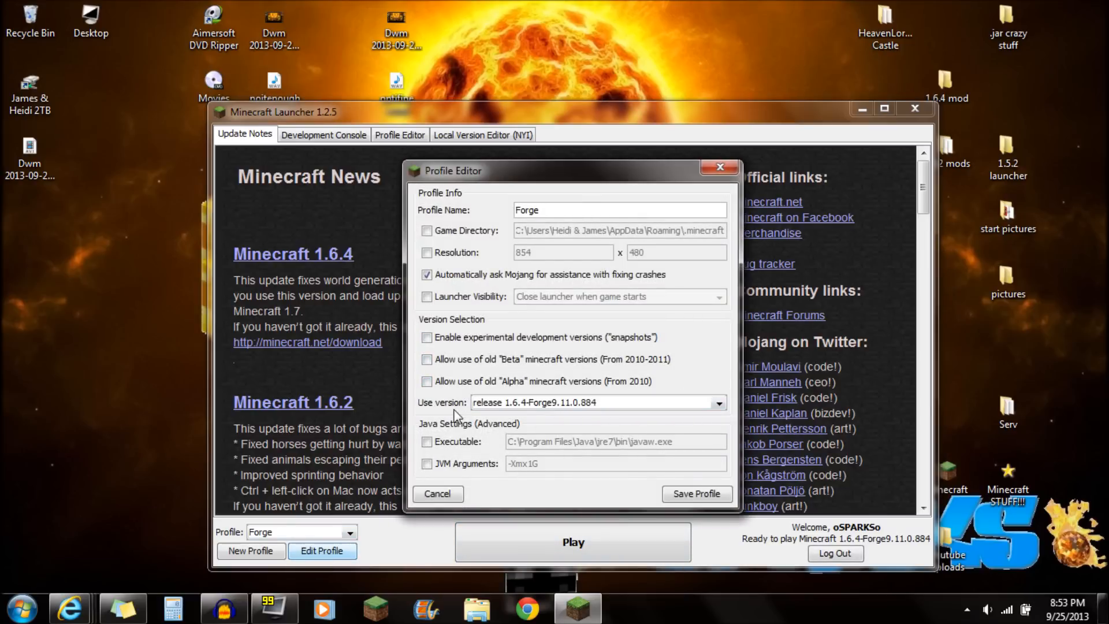
mouse_move(452, 411)
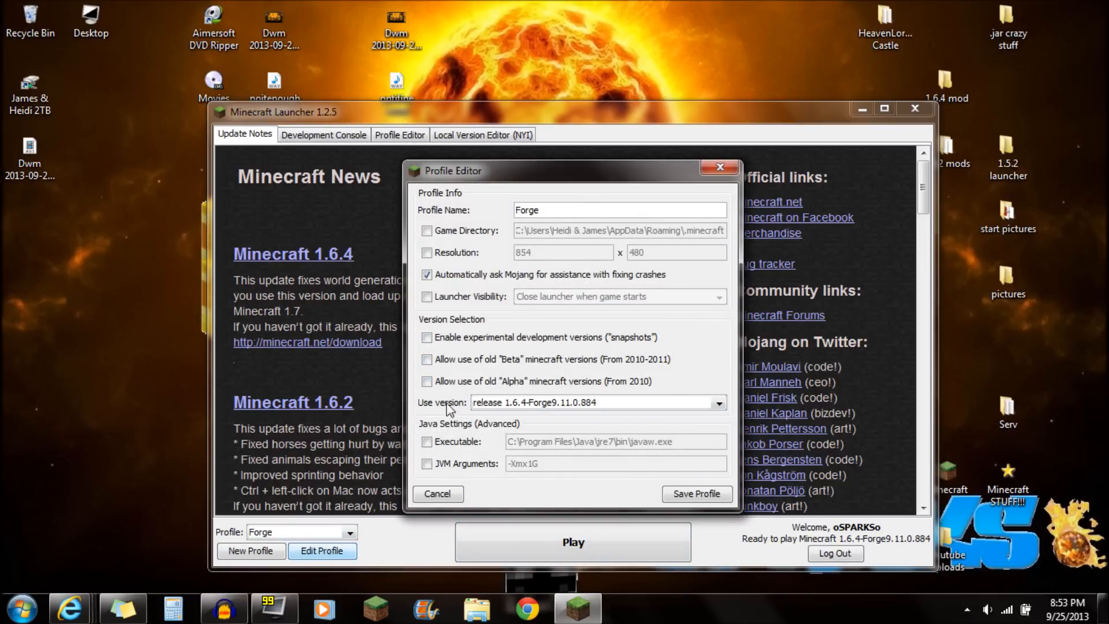
left_click(717, 402)
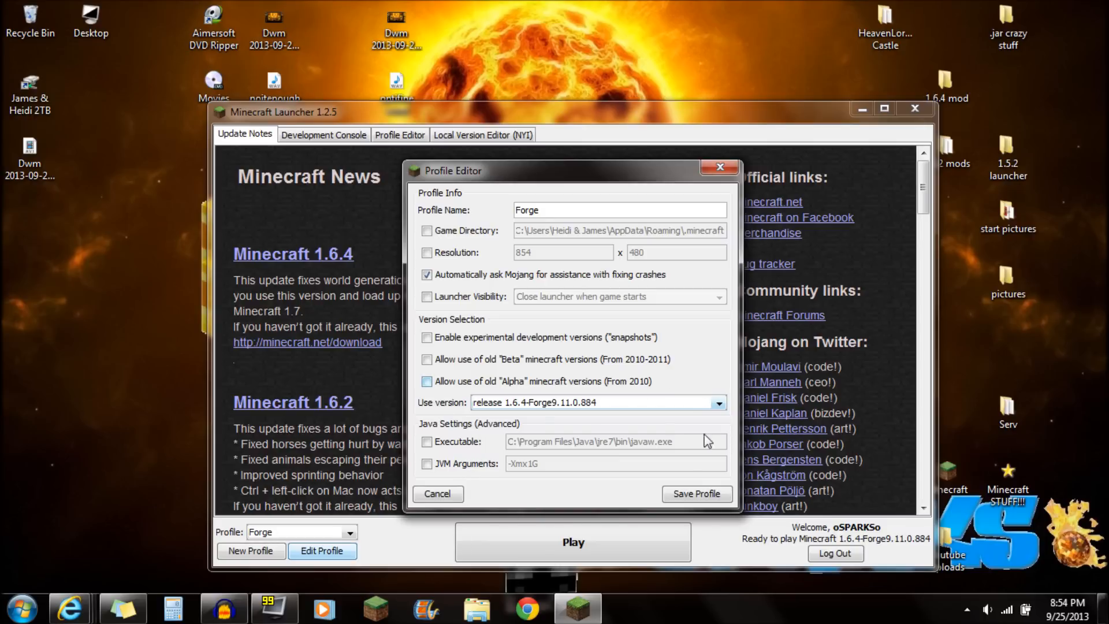
left_click(437, 493)
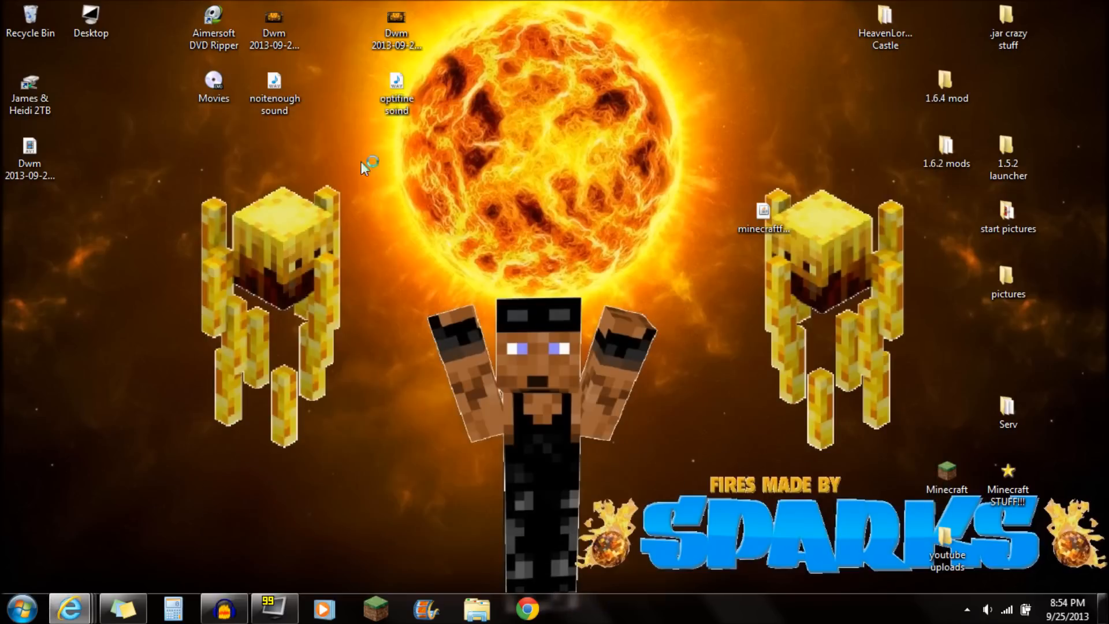
mouse_move(474, 283)
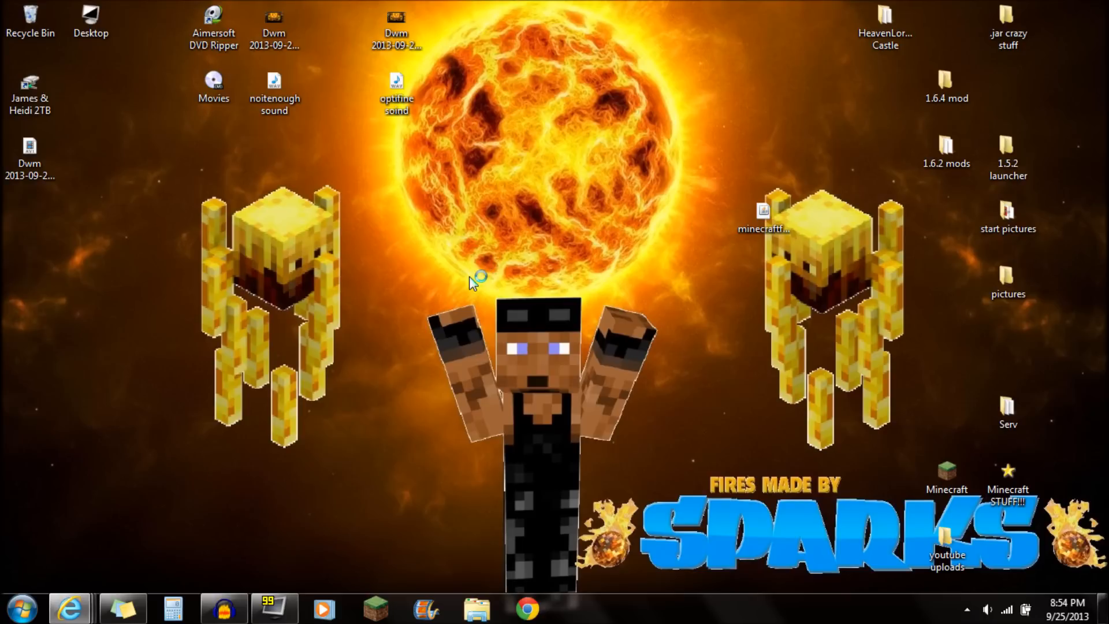
mouse_move(472, 305)
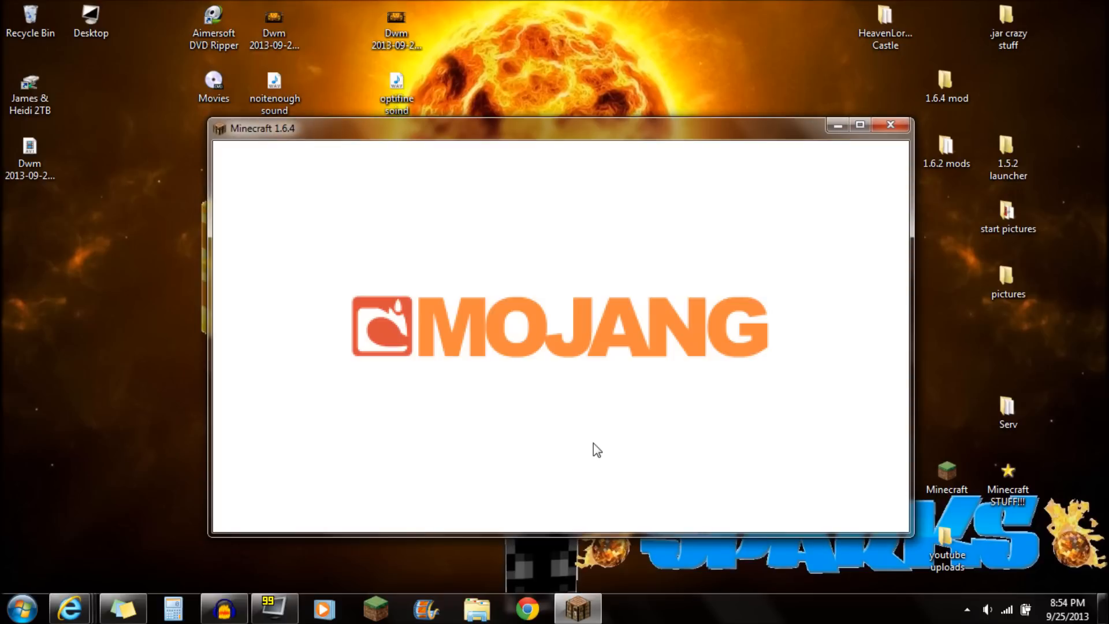
mouse_move(539, 408)
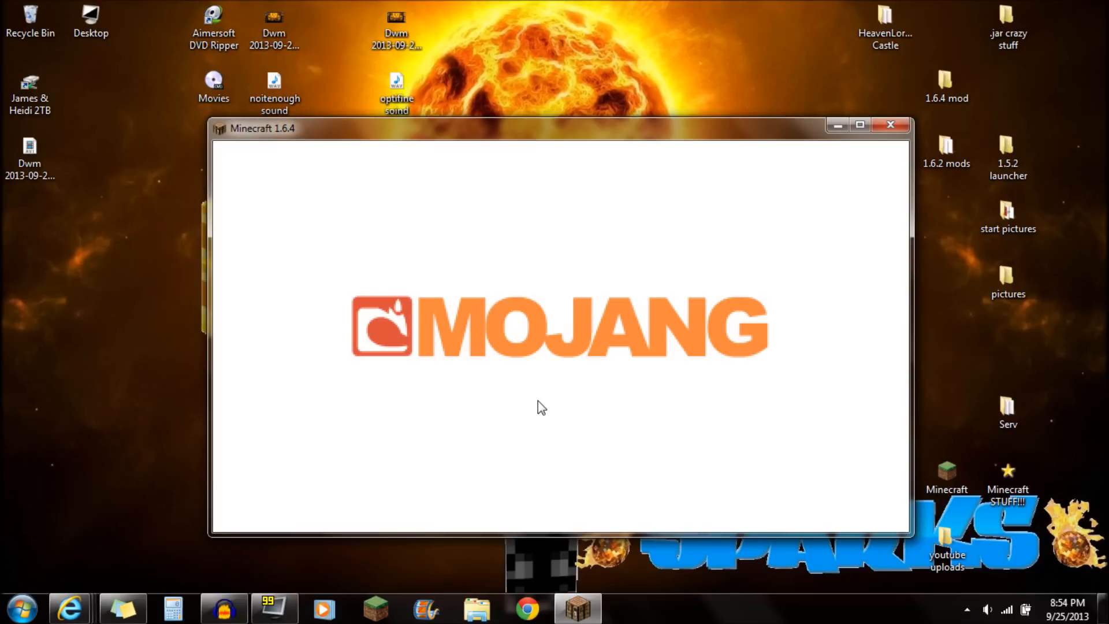
mouse_move(527, 406)
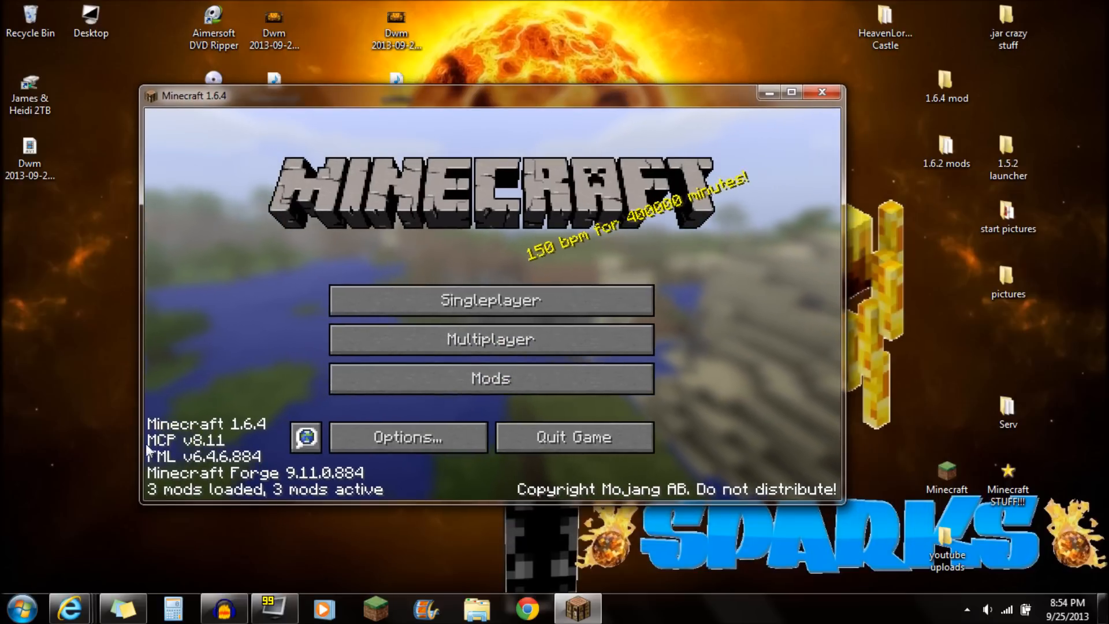
mouse_move(339, 495)
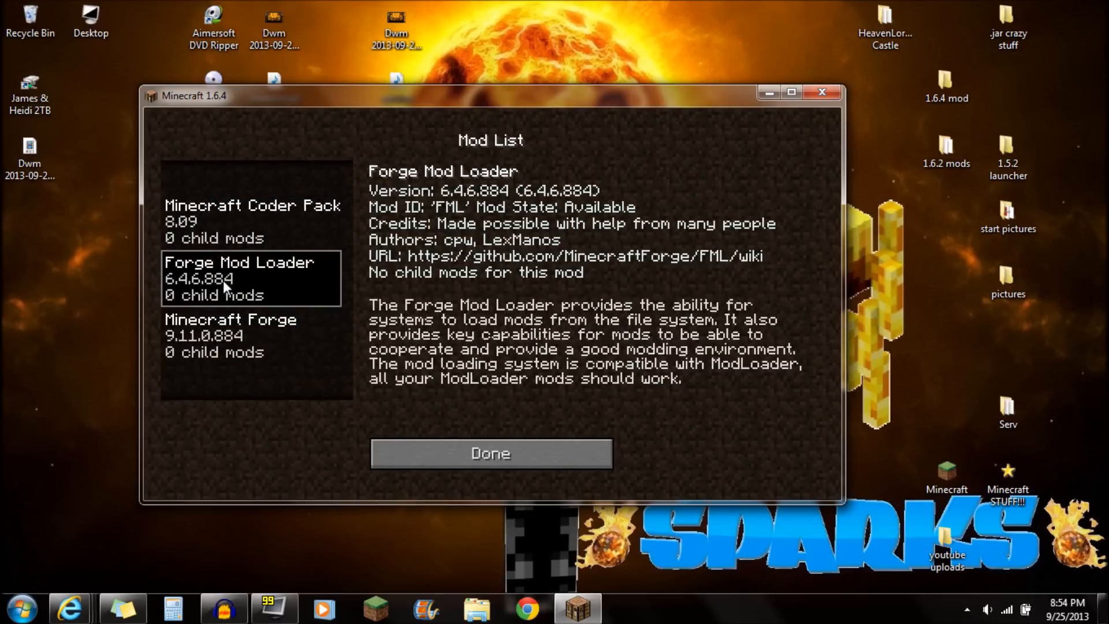
mouse_move(238, 187)
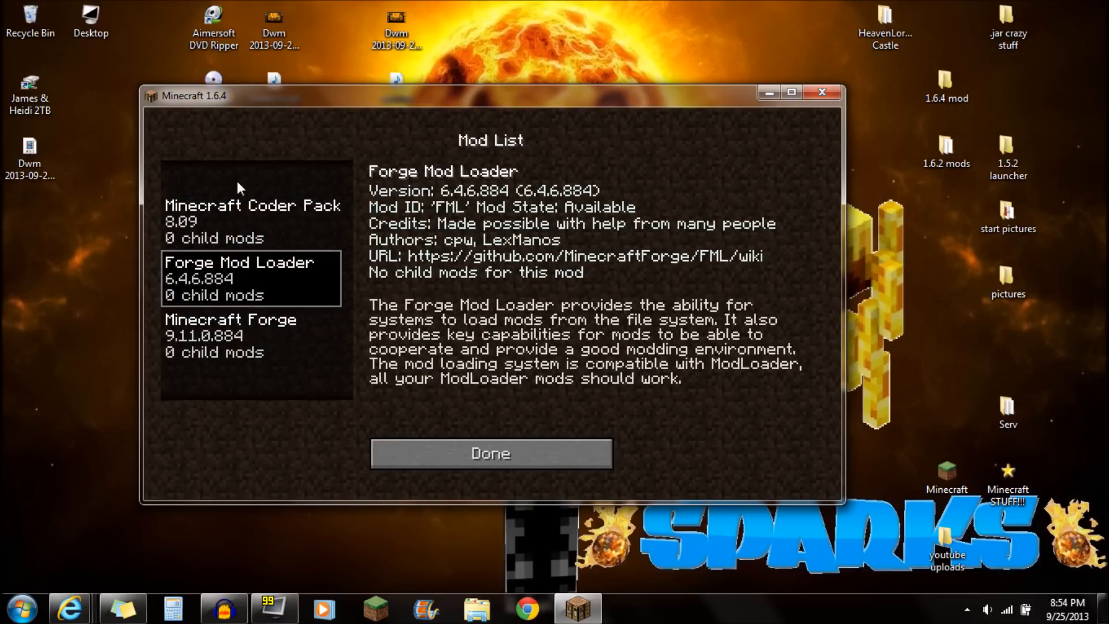
- Close the Mod List back to the title screen and drag the game window further left
left_click(490, 453)
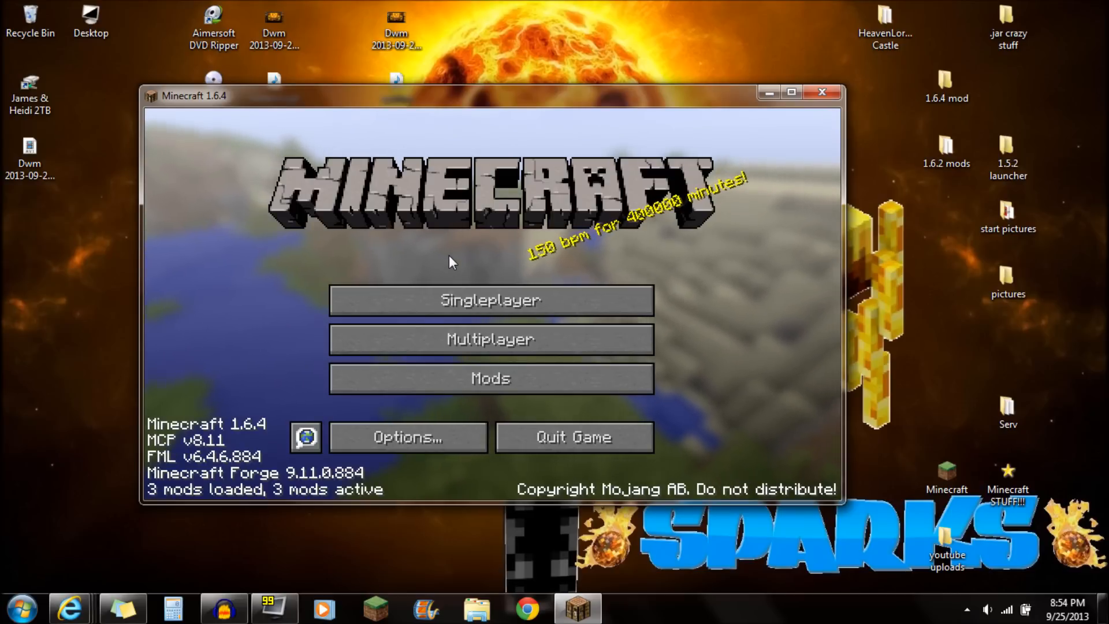
left_click_drag(449, 96, 417, 107)
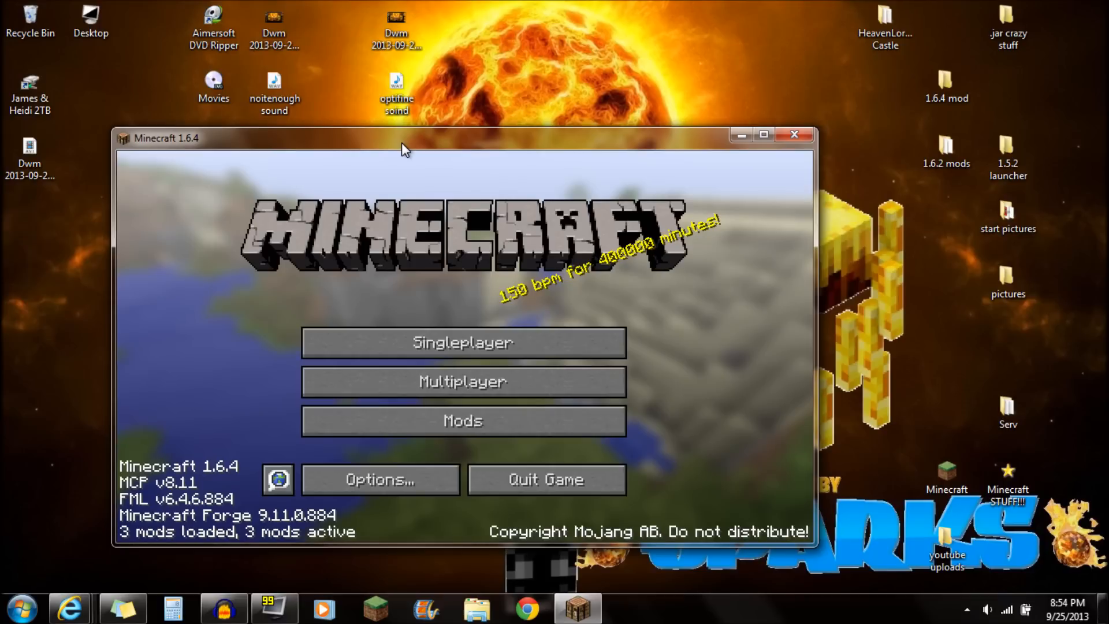
left_click_drag(403, 138, 386, 134)
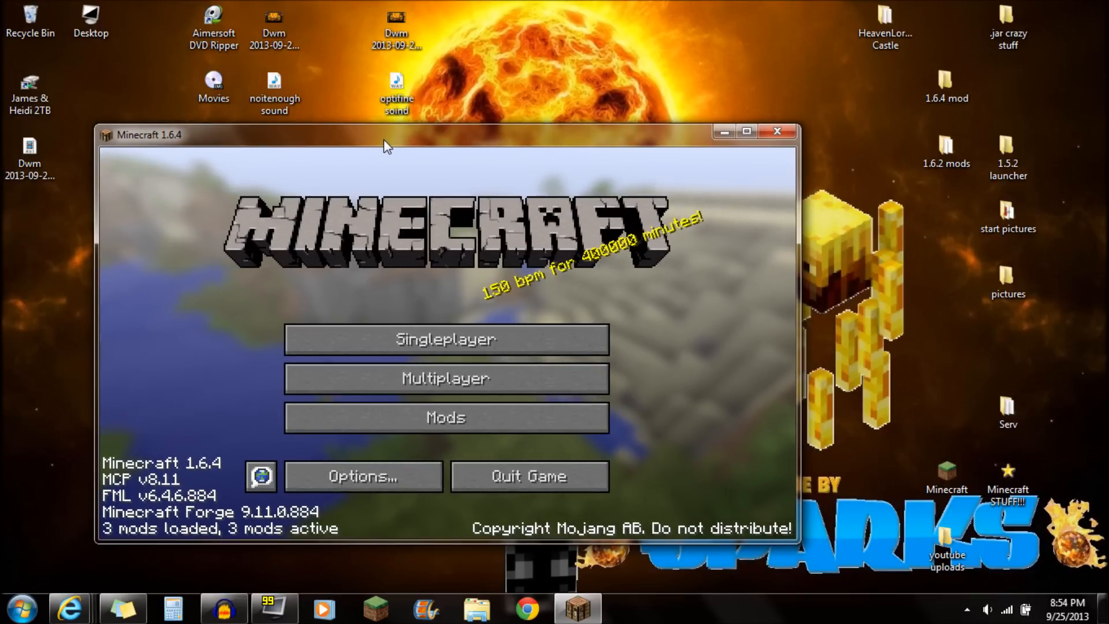